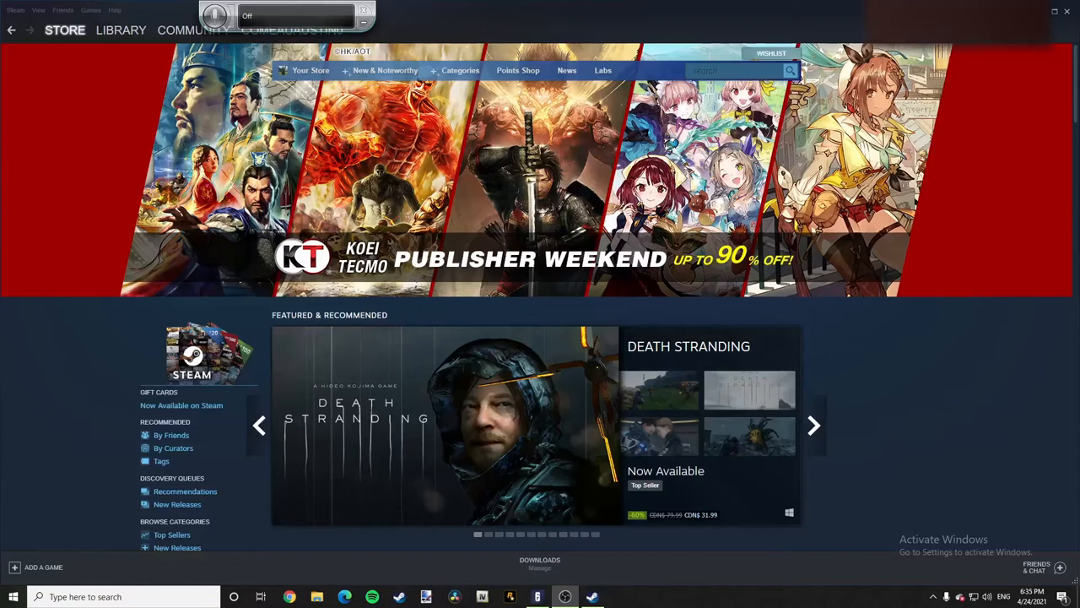
# - Open the Steam library and select American Truck Simulator to show its game page
pyautogui.click(812, 426)
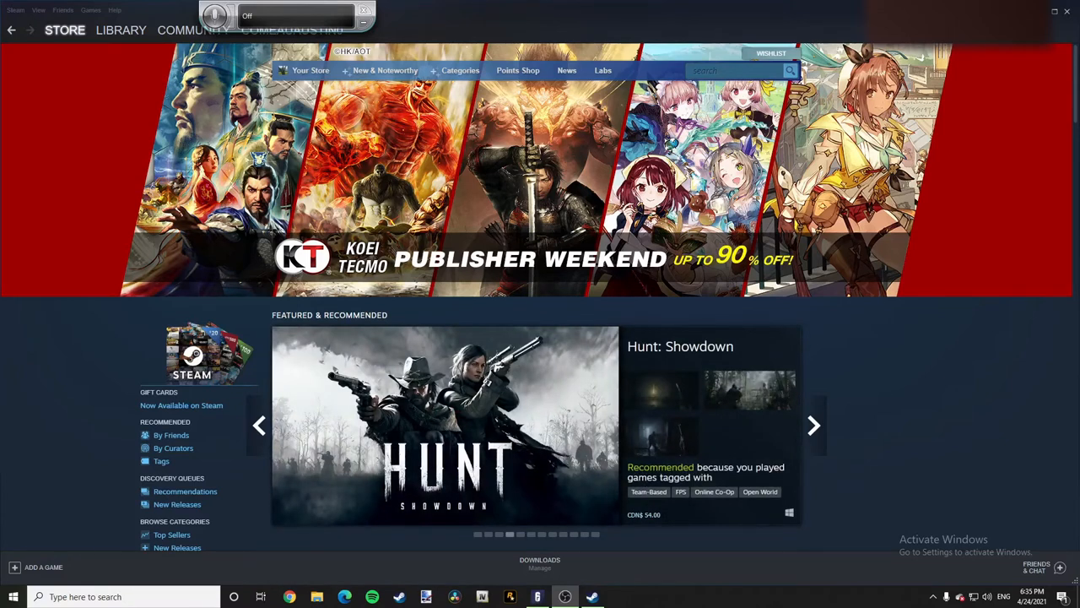
pyautogui.click(813, 424)
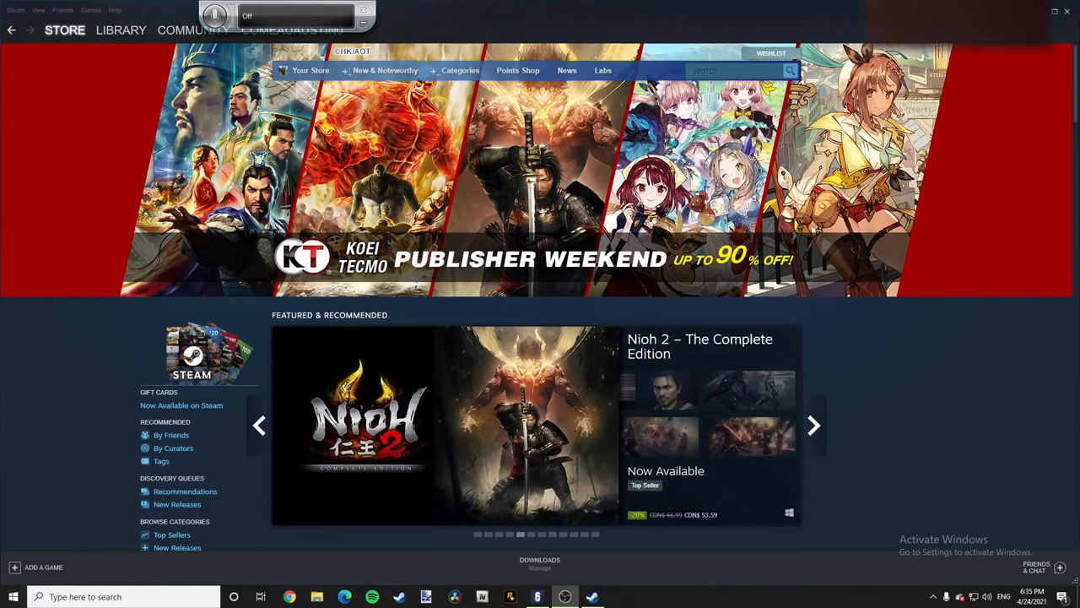
pyautogui.click(813, 425)
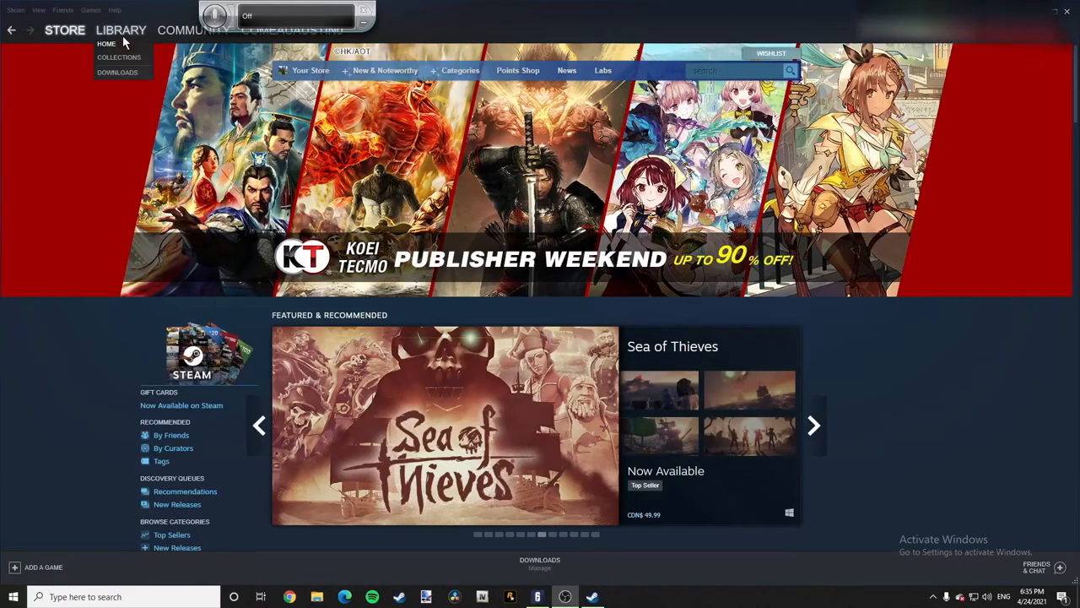
pyautogui.click(121, 29)
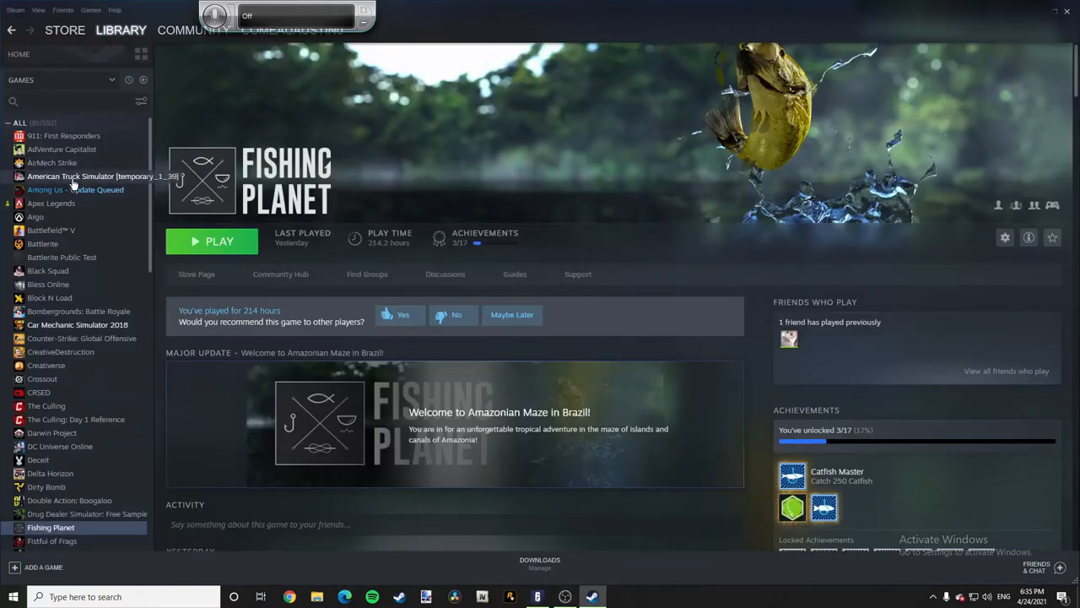
pyautogui.click(102, 175)
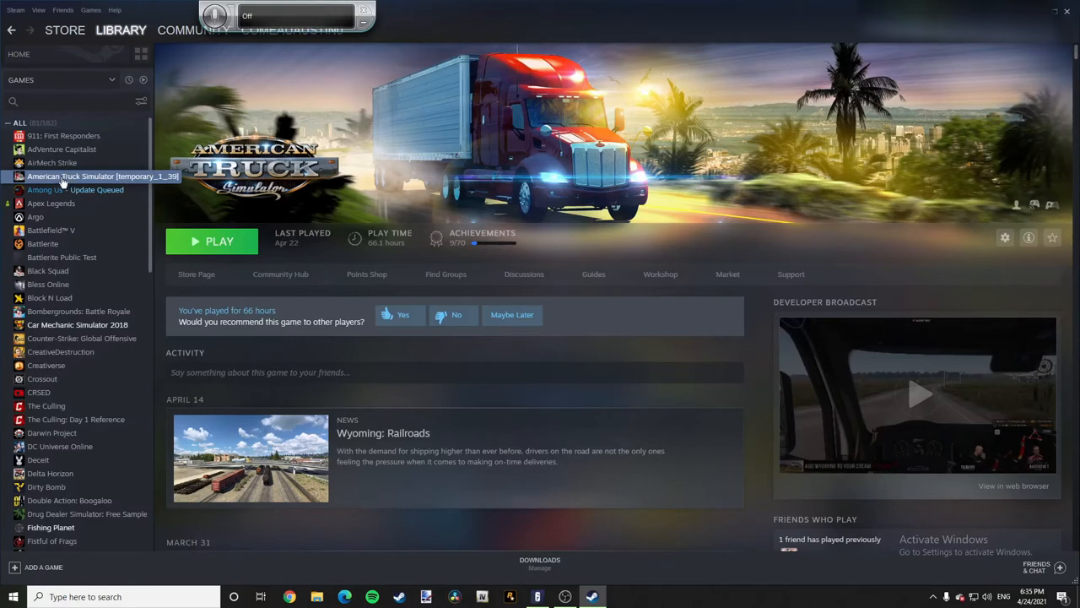
# - Open American Truck Simulator's Properties on the BETAS section with the branch list expanded
pyautogui.rightClick(64, 176)
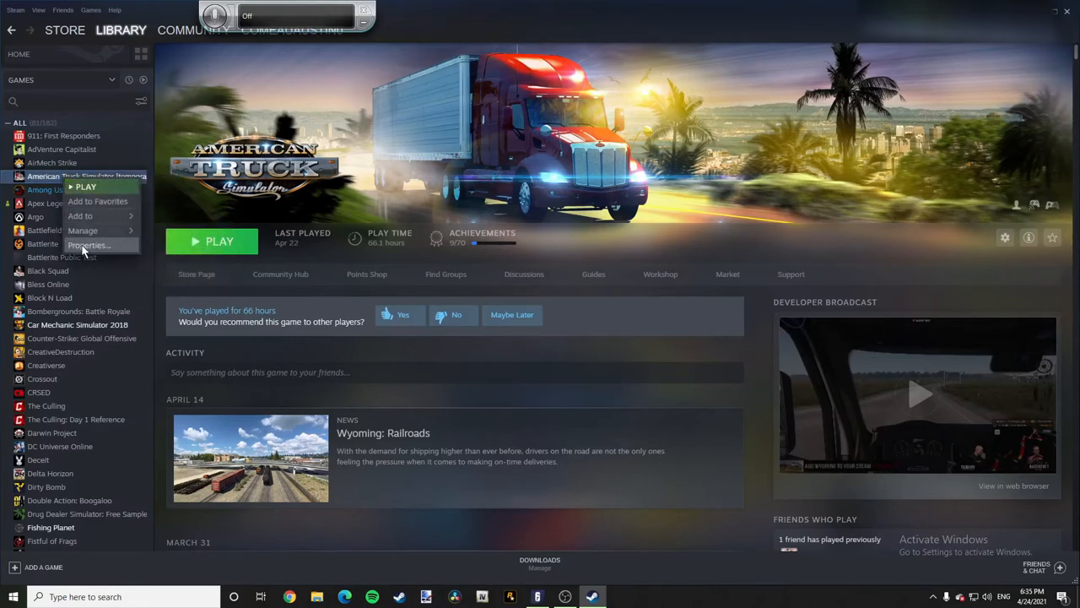
pyautogui.click(89, 246)
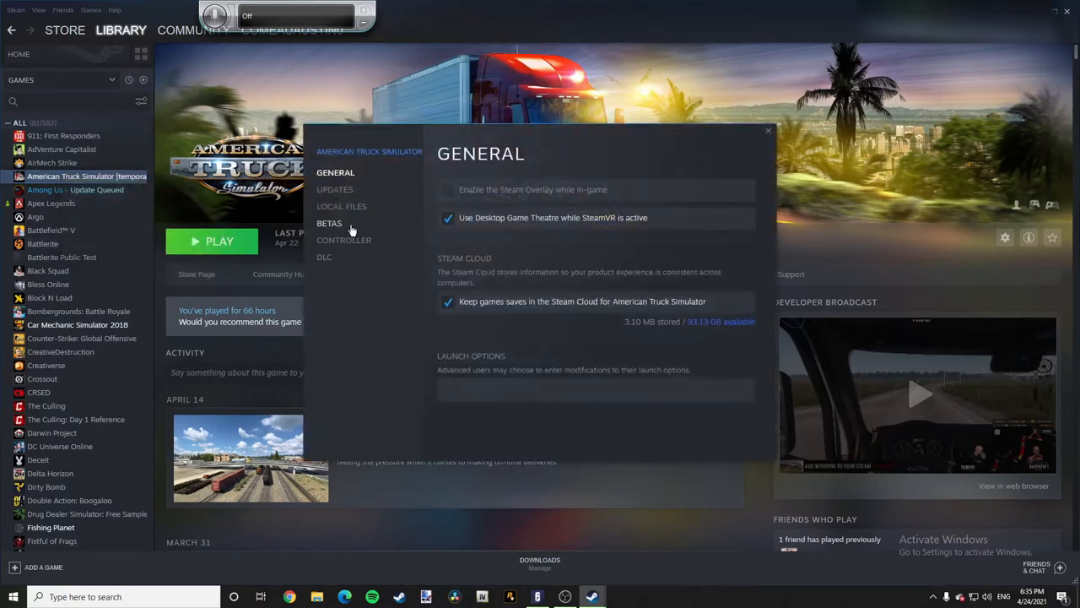
pyautogui.click(329, 223)
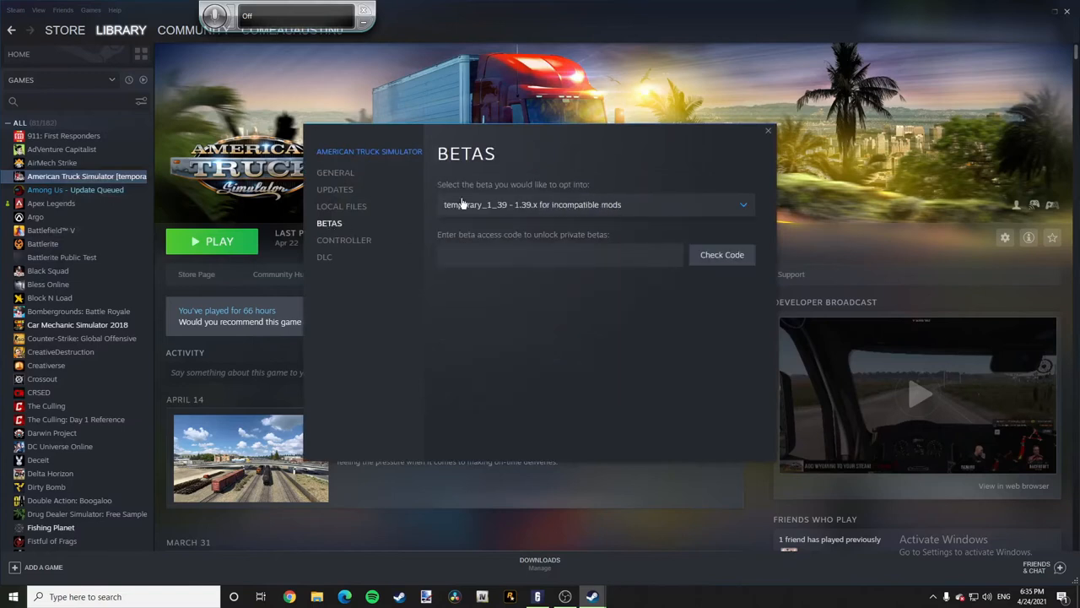
pyautogui.moveTo(580, 196)
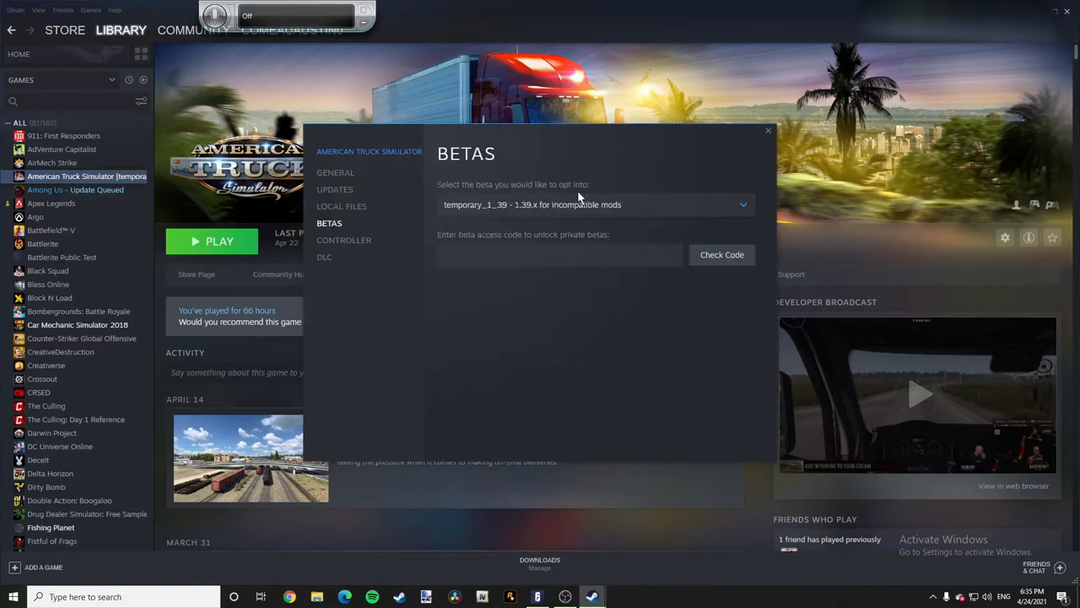
pyautogui.click(741, 204)
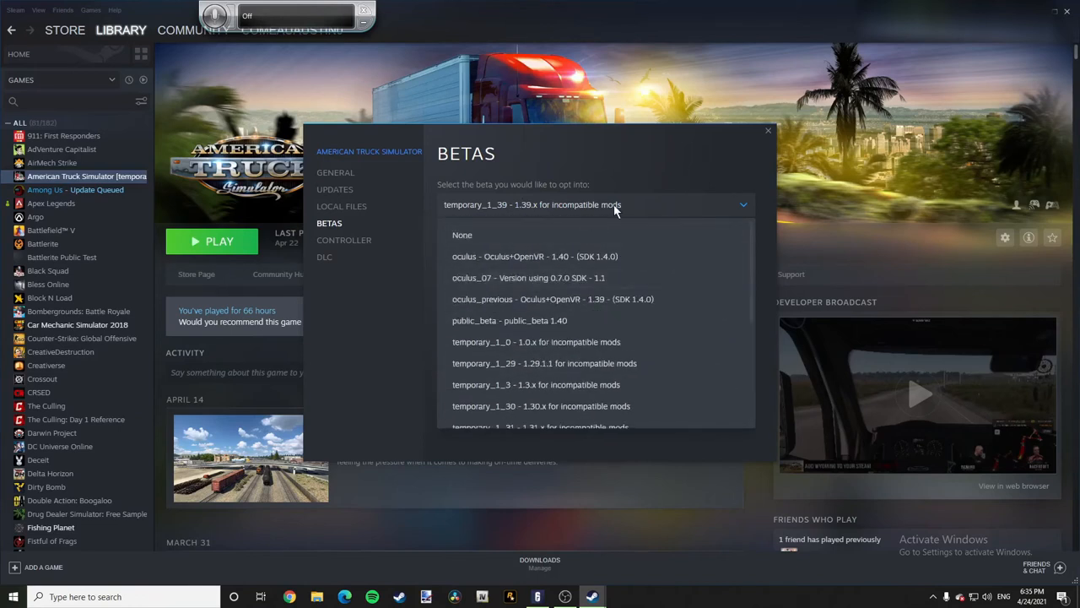
# - Choose the temporary_1_29 (1.29.1.1) beta branch and close Properties
pyautogui.scroll(-3)
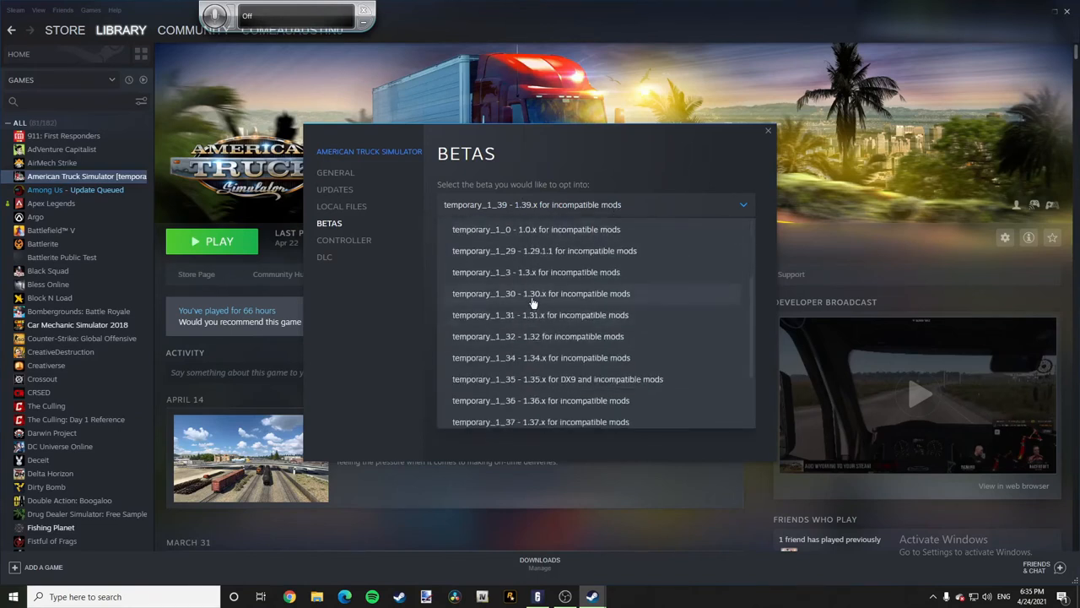
pyautogui.scroll(-3)
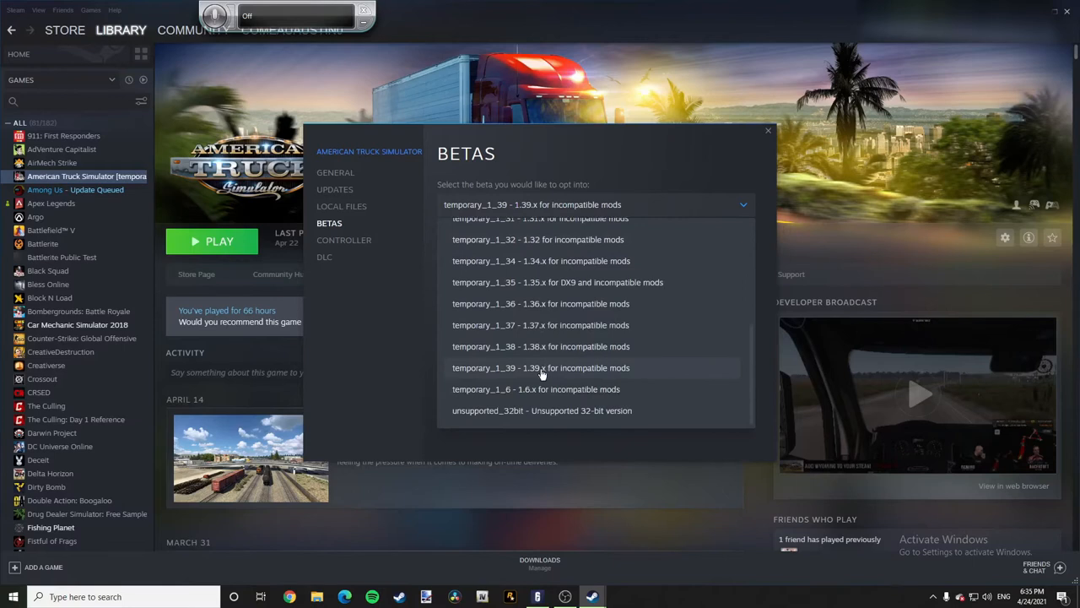
pyautogui.click(541, 367)
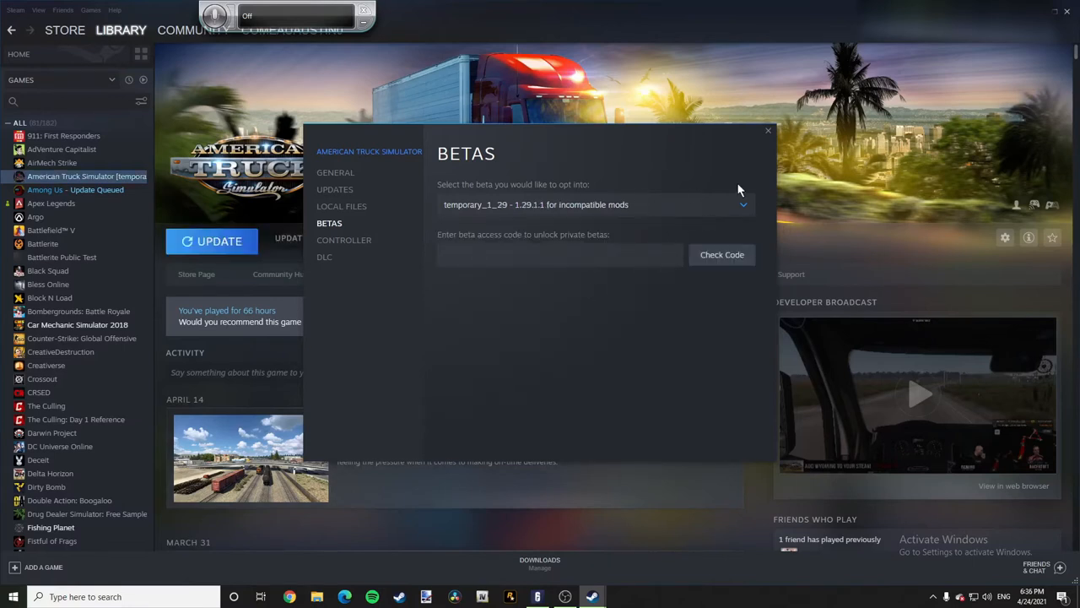
pyautogui.click(768, 130)
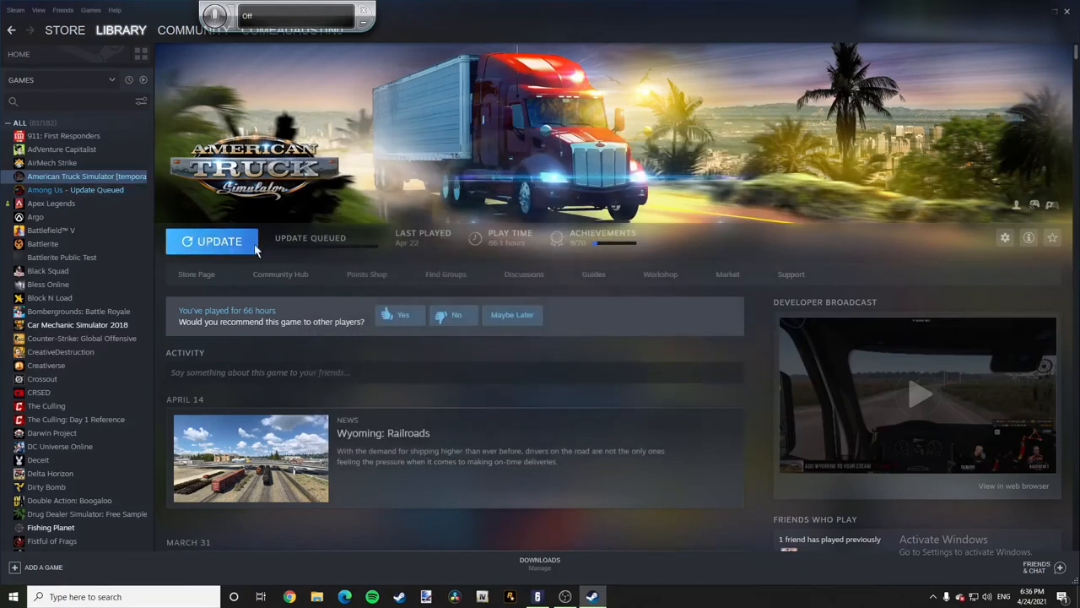
pyautogui.moveTo(245, 245)
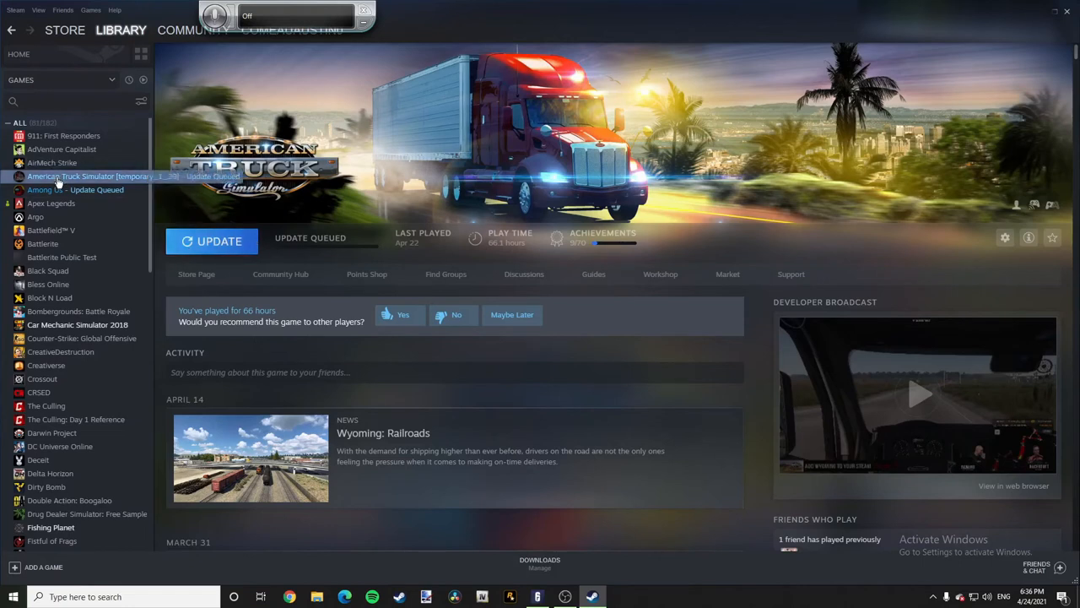
pyautogui.moveTo(131, 186)
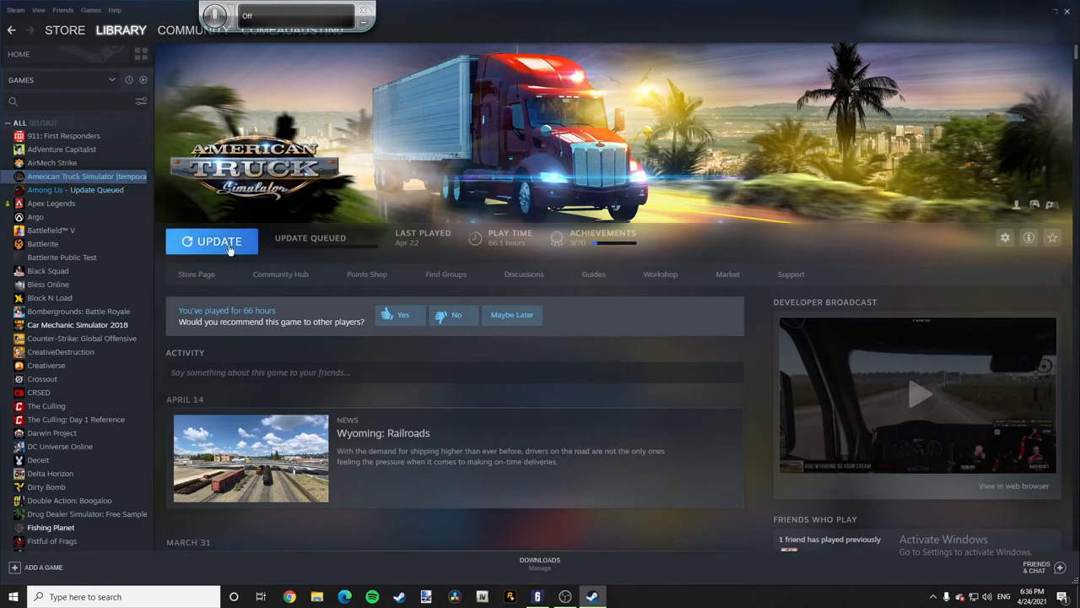
pyautogui.moveTo(53, 371)
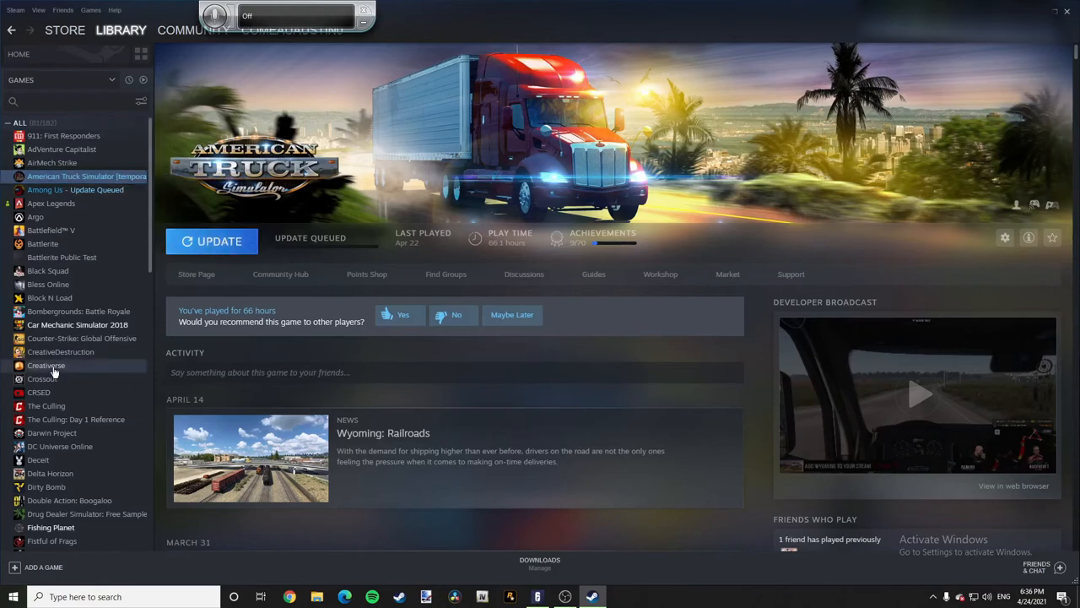
pyautogui.moveTo(59, 446)
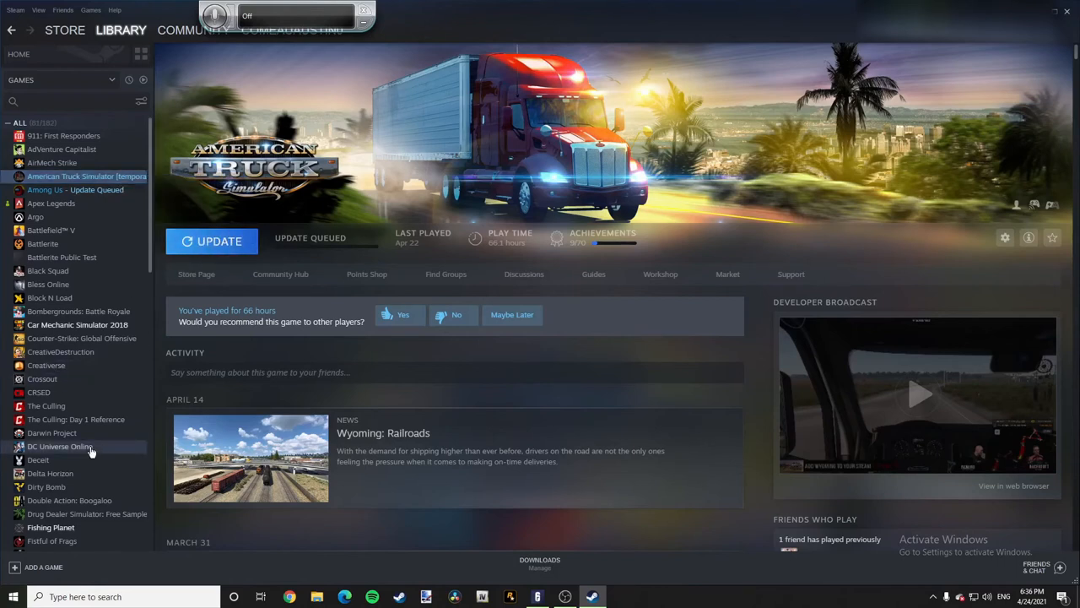
# - Scroll further down the games list while American Truck Simulator shows Update Queued
pyautogui.scroll(-3)
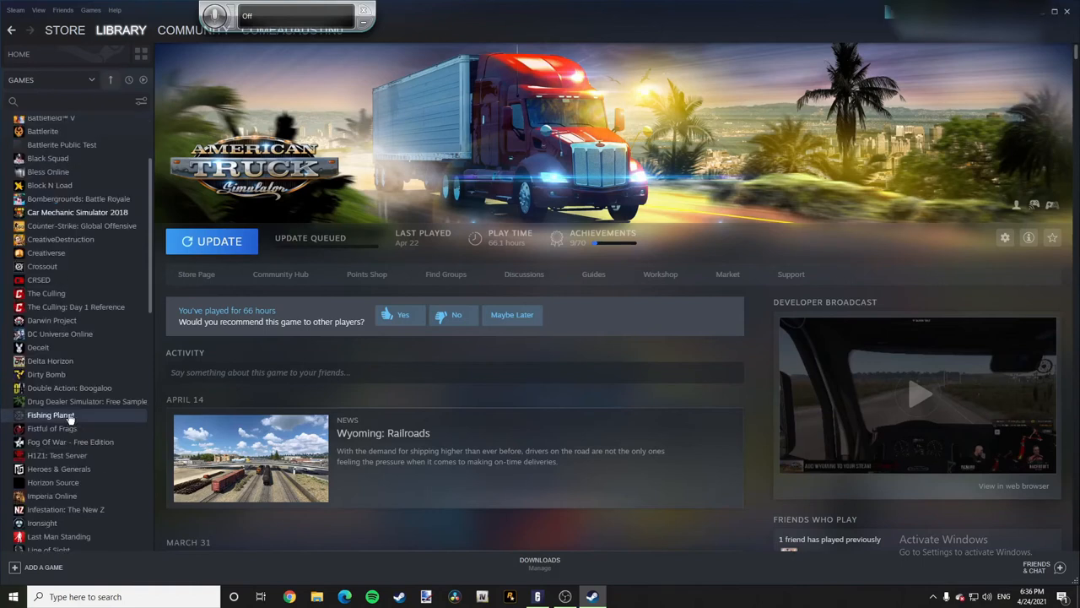
# - Open Fishing Planet's beta settings, see only None offered, and close Properties
pyautogui.click(51, 414)
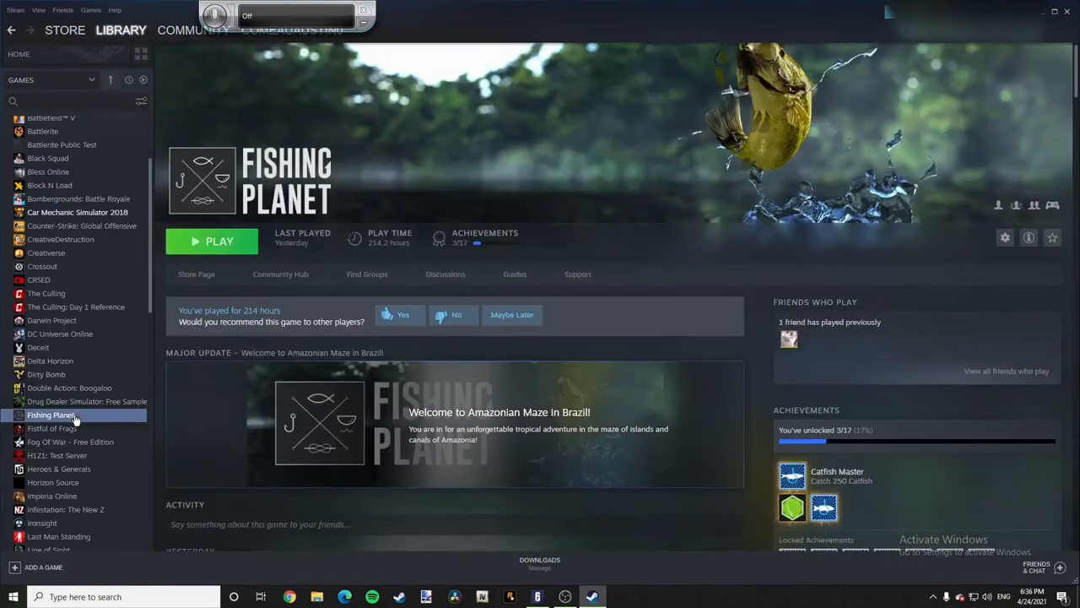
pyautogui.click(1004, 237)
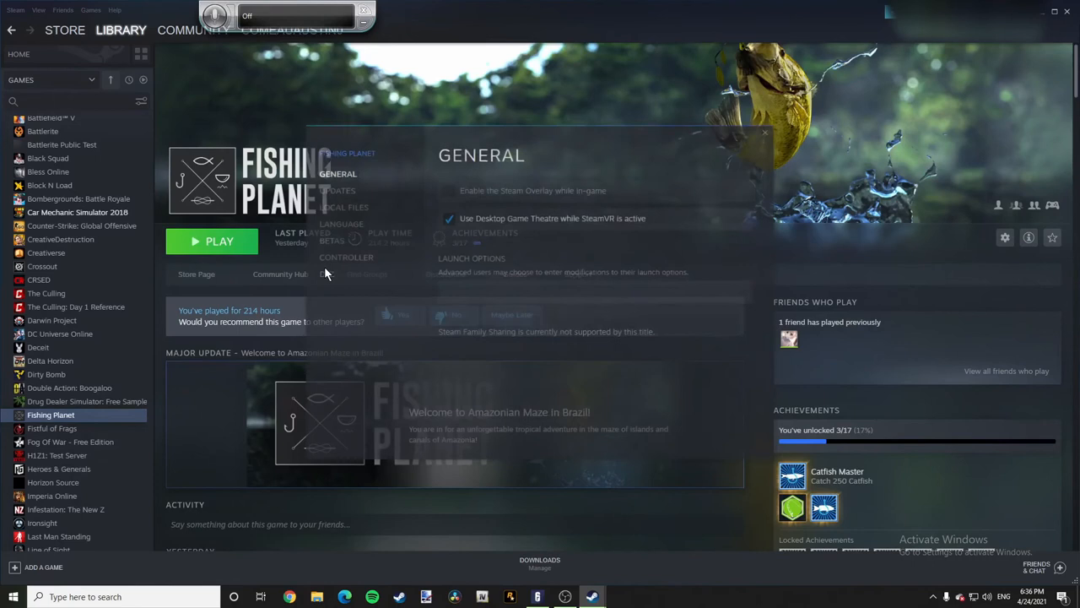
pyautogui.click(329, 240)
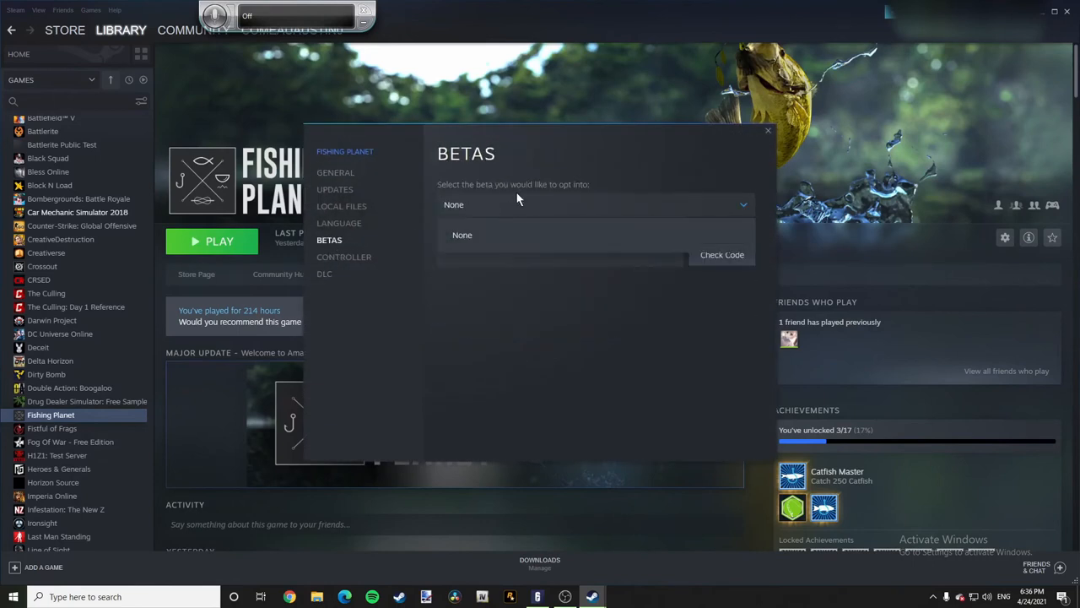
pyautogui.moveTo(688, 215)
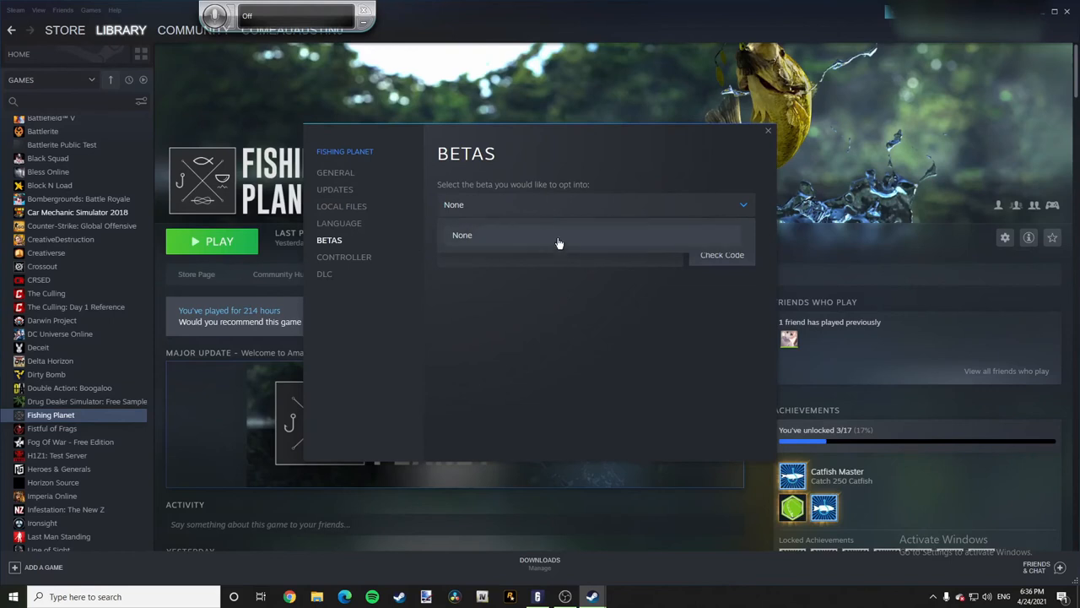
pyautogui.moveTo(523, 243)
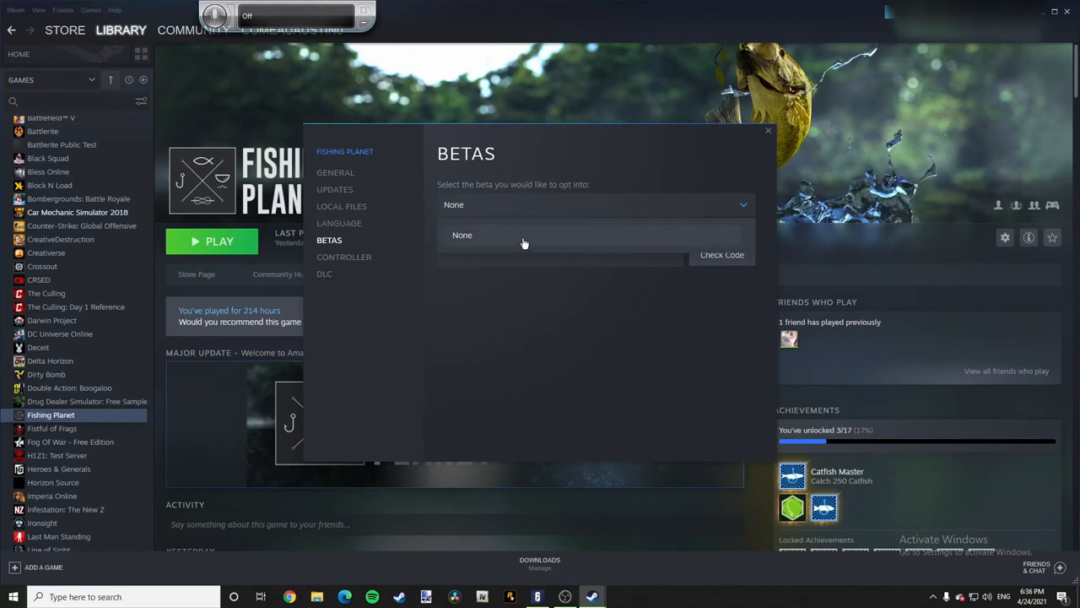
pyautogui.moveTo(542, 245)
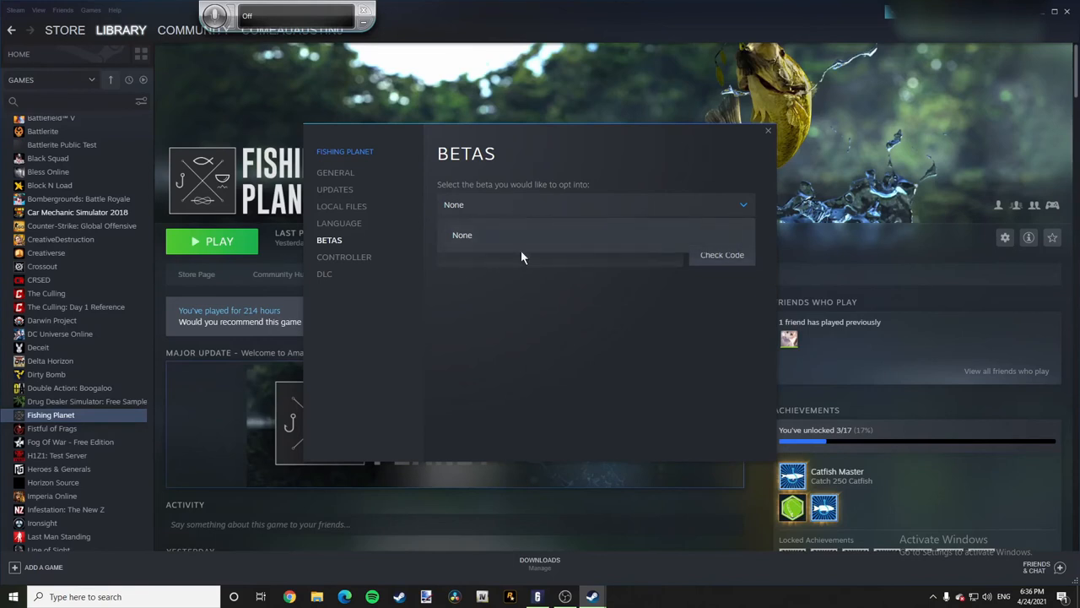
pyautogui.click(461, 235)
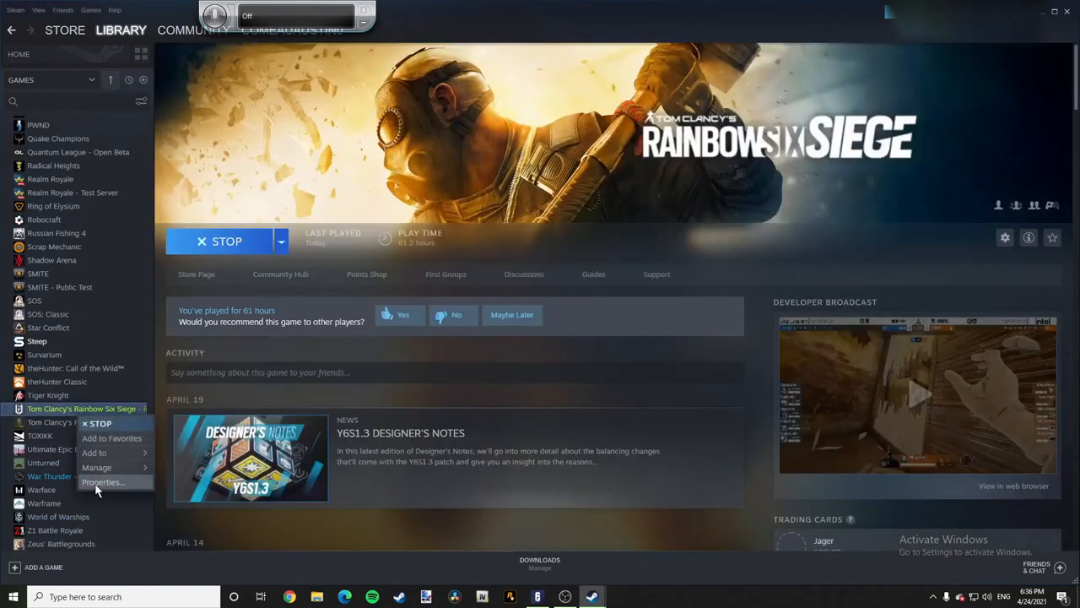
# - View Rainbow Six Siege's beta list showing only None, then close its Properties
pyautogui.click(103, 481)
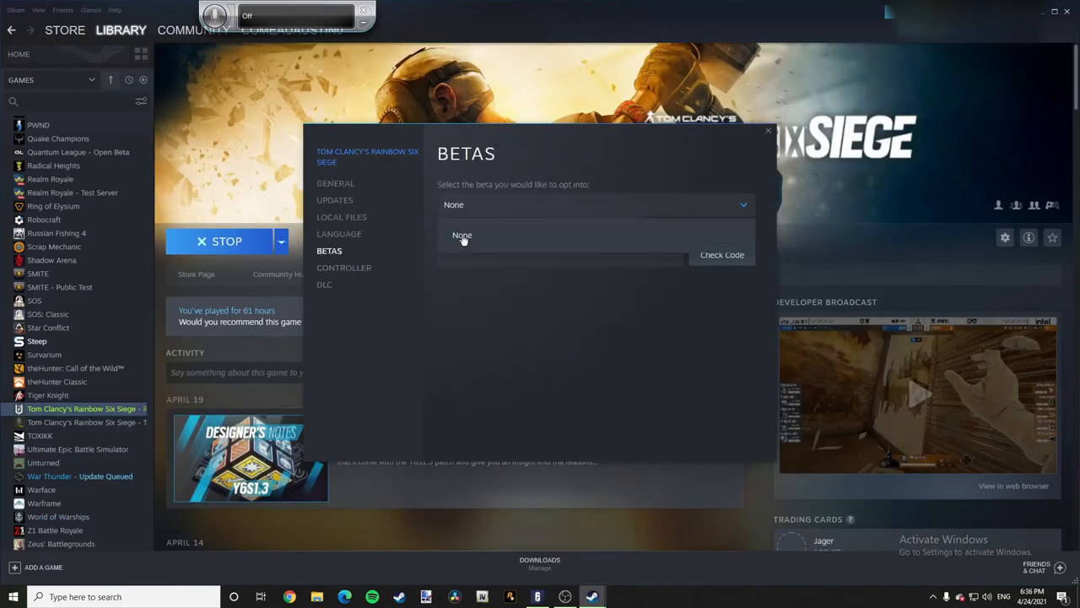
pyautogui.click(463, 234)
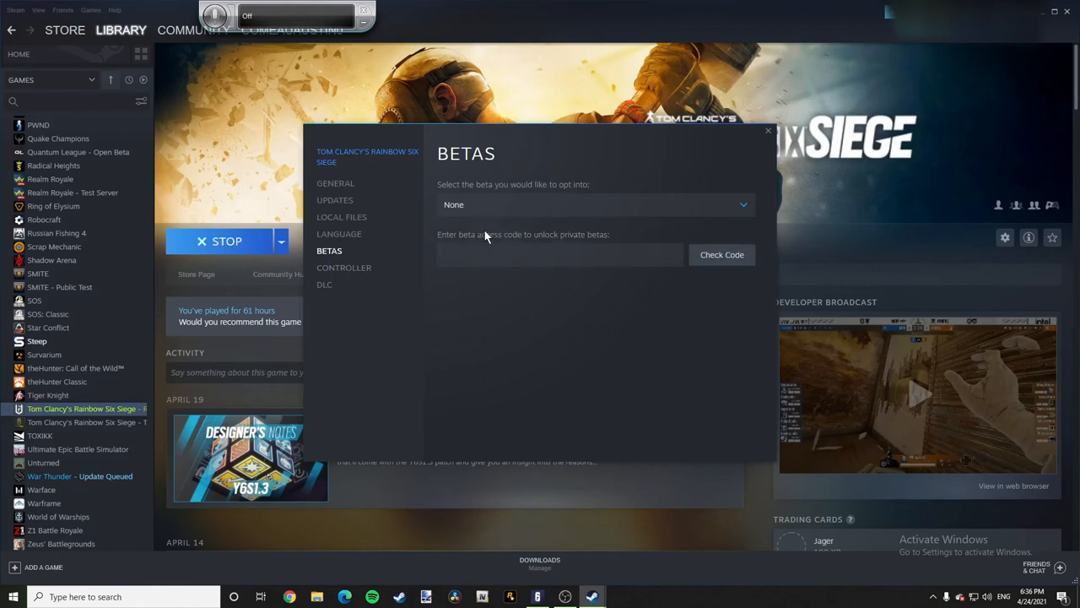
pyautogui.moveTo(563, 338)
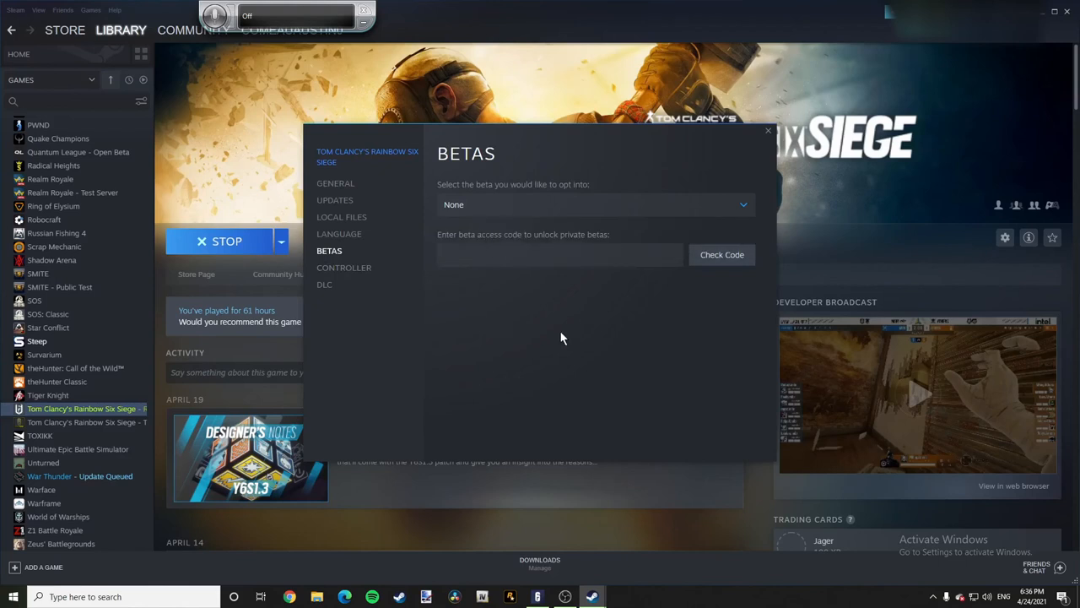
pyautogui.click(767, 131)
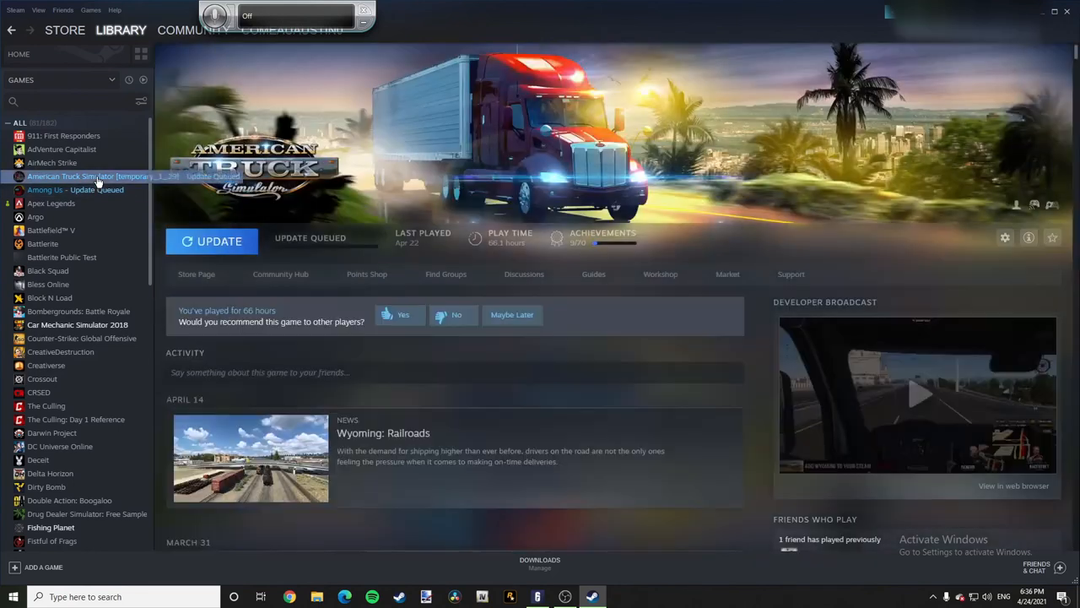
pyautogui.moveTo(84, 202)
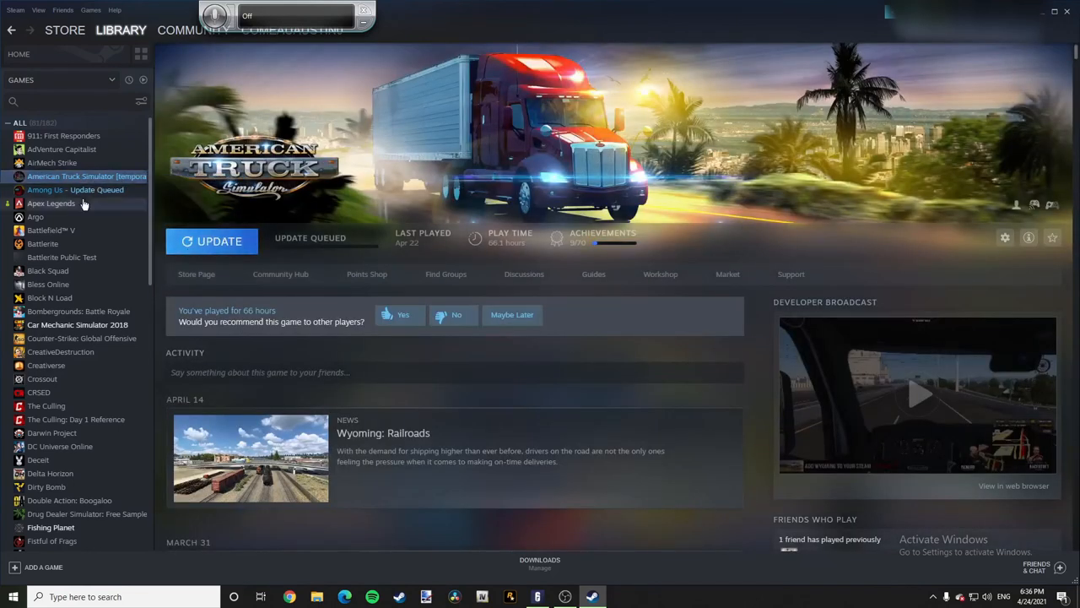
pyautogui.moveTo(302, 397)
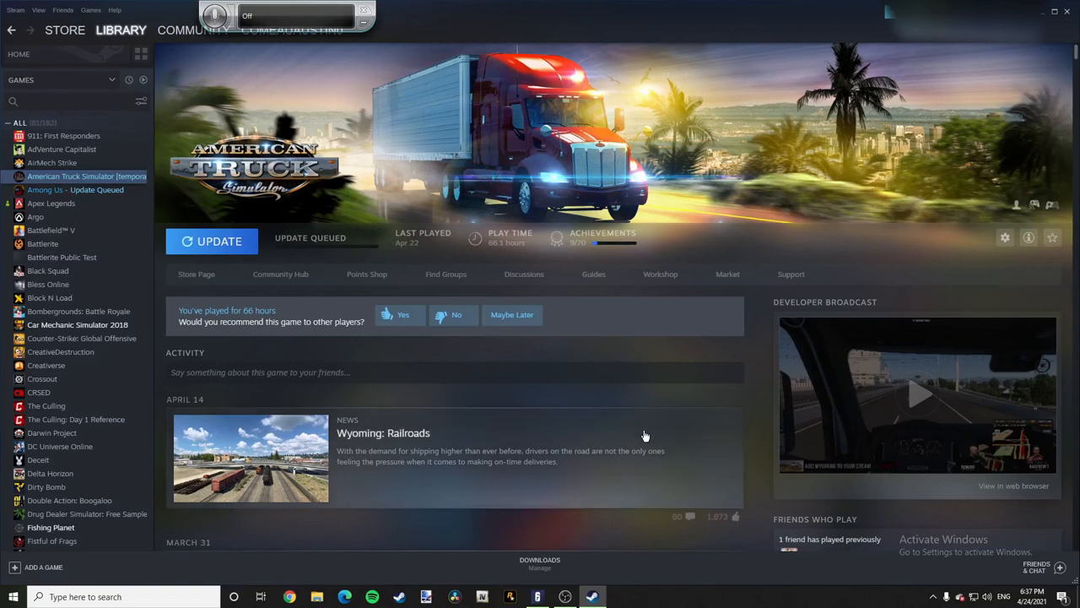
pyautogui.moveTo(650, 486)
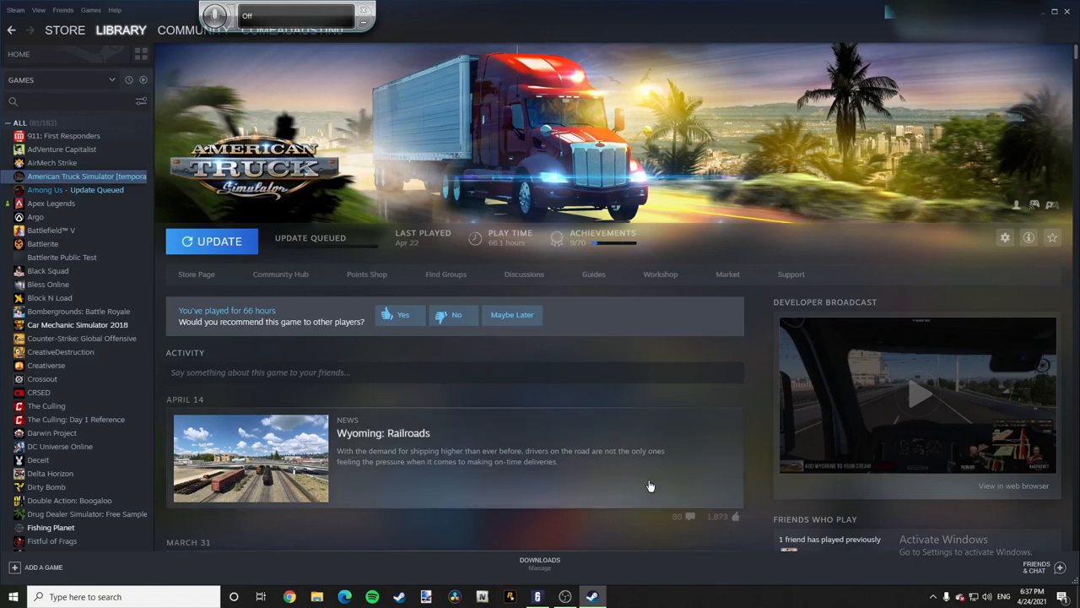